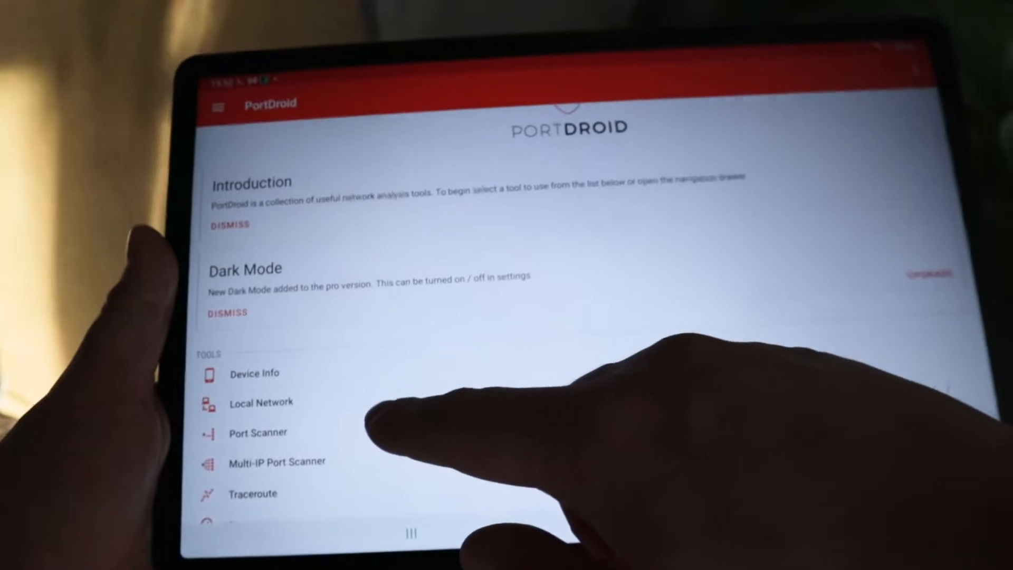
Scan the local network in PortDroid, decline the upgrade offer, and switch to the IP Calculator tool
left_click(257, 433)
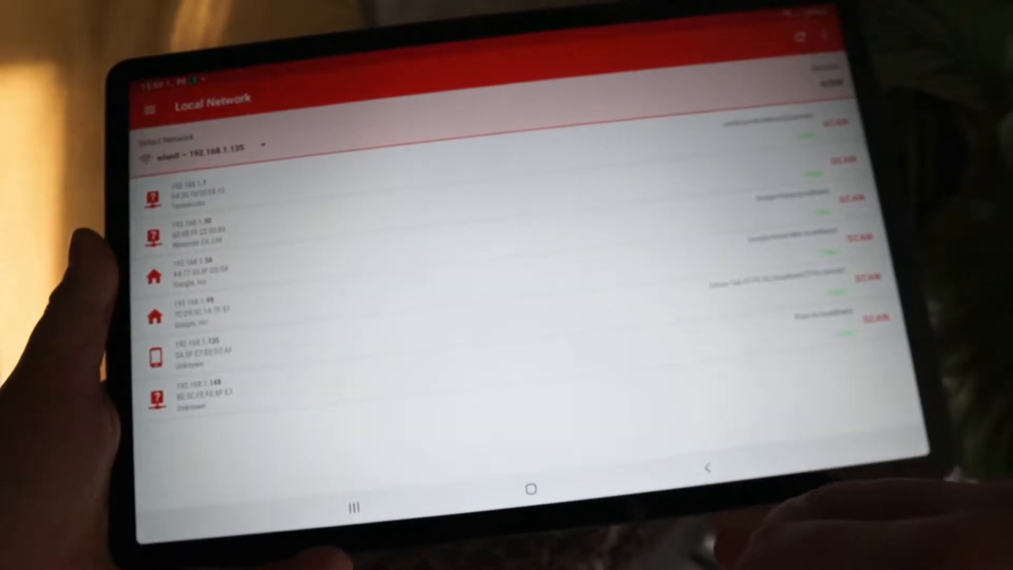
left_click(154, 107)
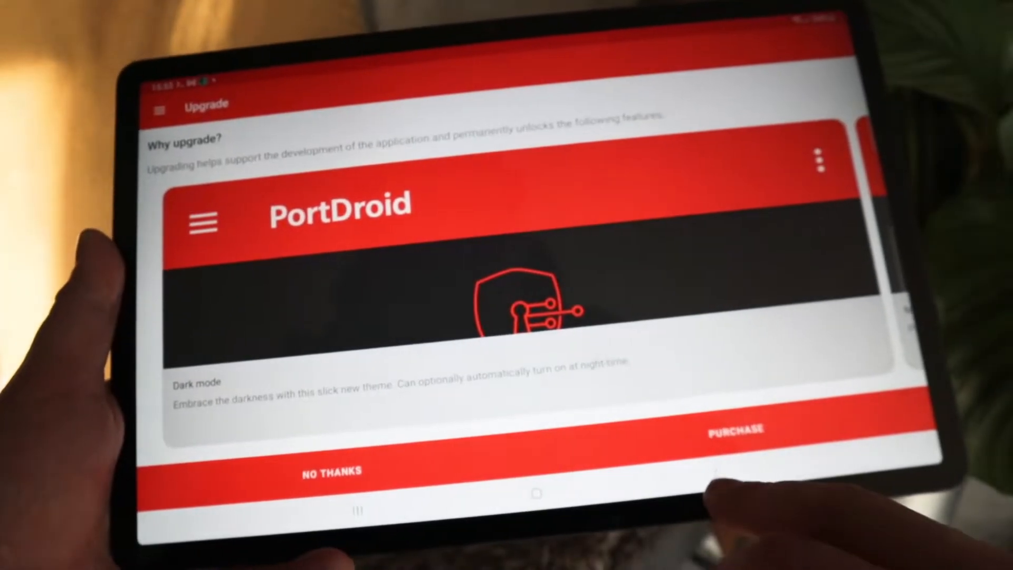
left_click(330, 470)
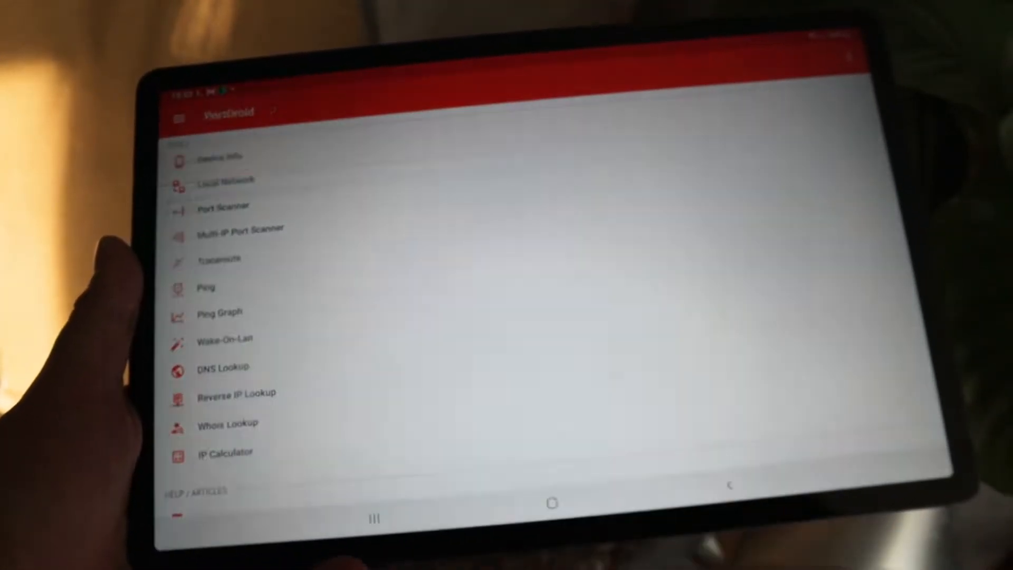
left_click(228, 423)
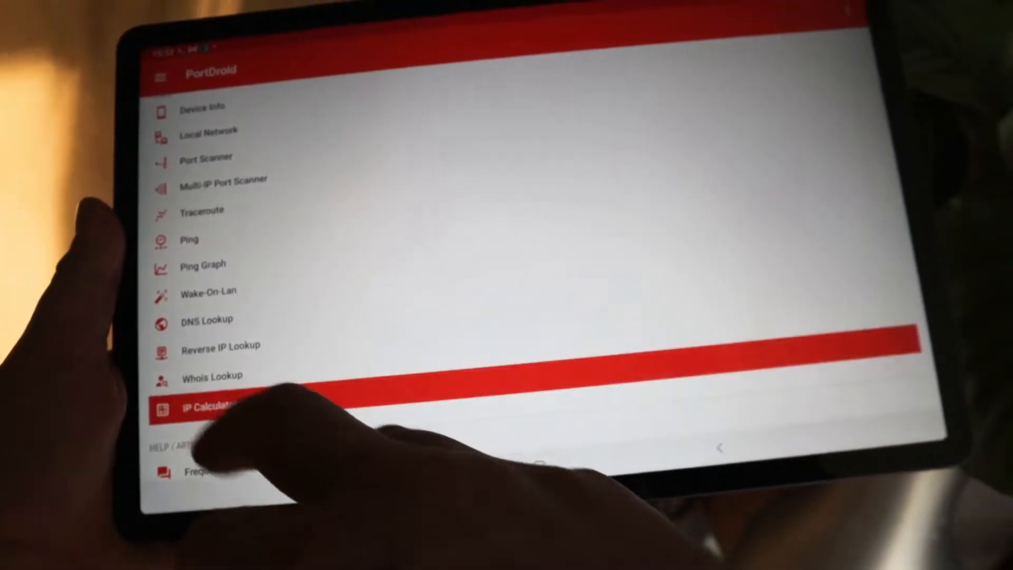
left_click(213, 408)
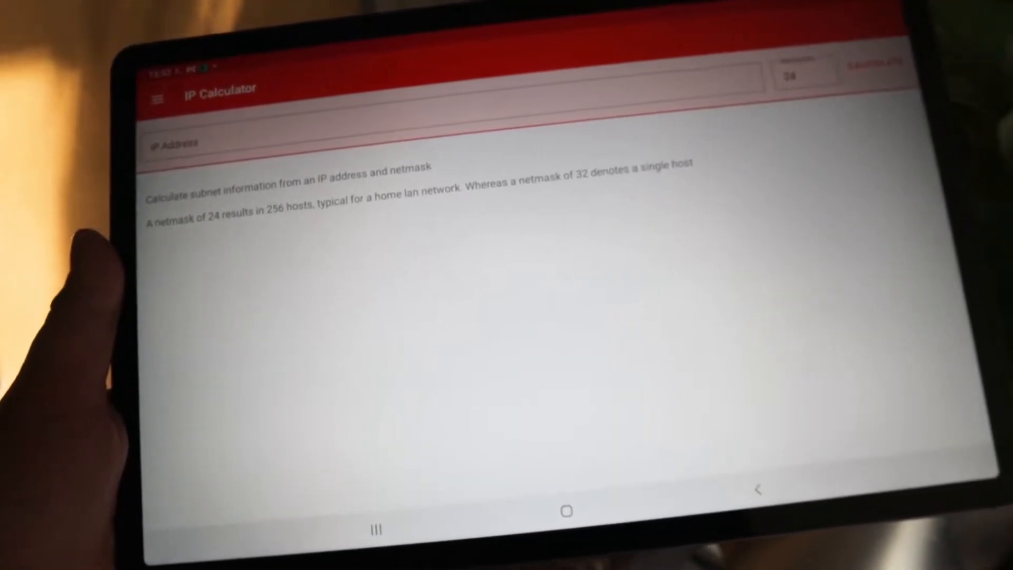
left_click(156, 98)
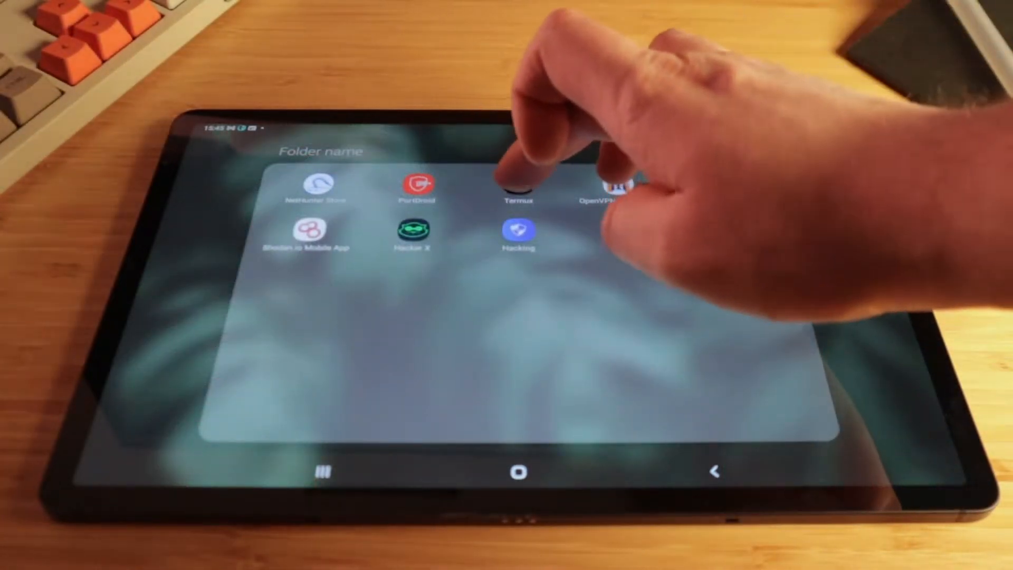
Launch Termux from the hacking apps folder and create an empty script.sh with touch
left_click(520, 187)
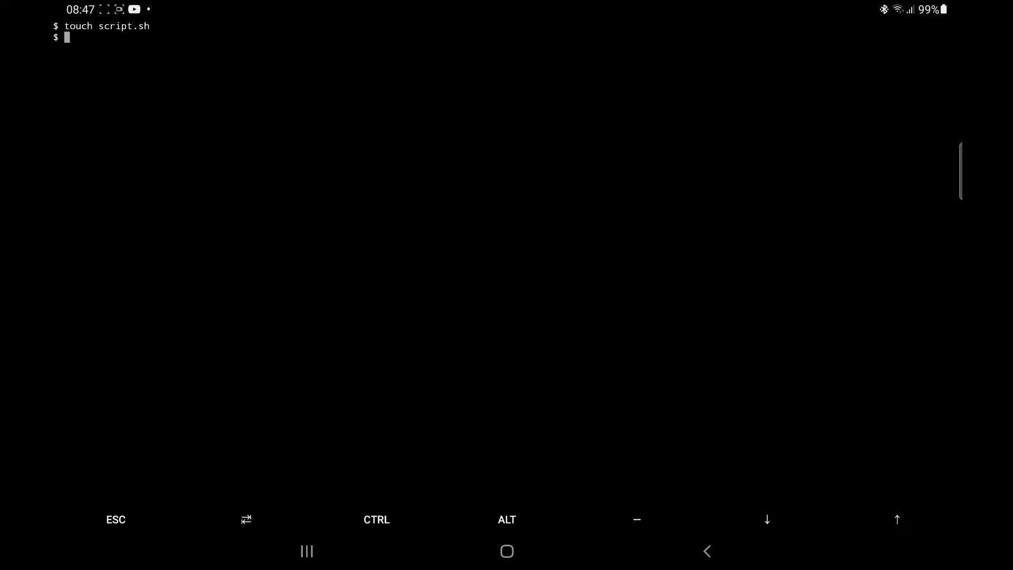
Edit script.sh in nano and write the #!/bin/sh shebang line
type("na")
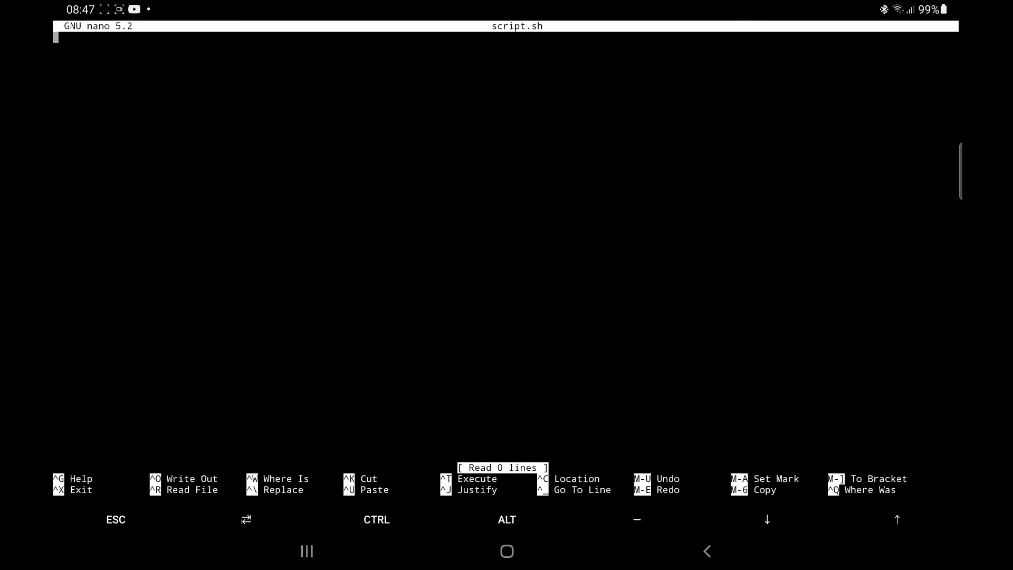
type("#!")
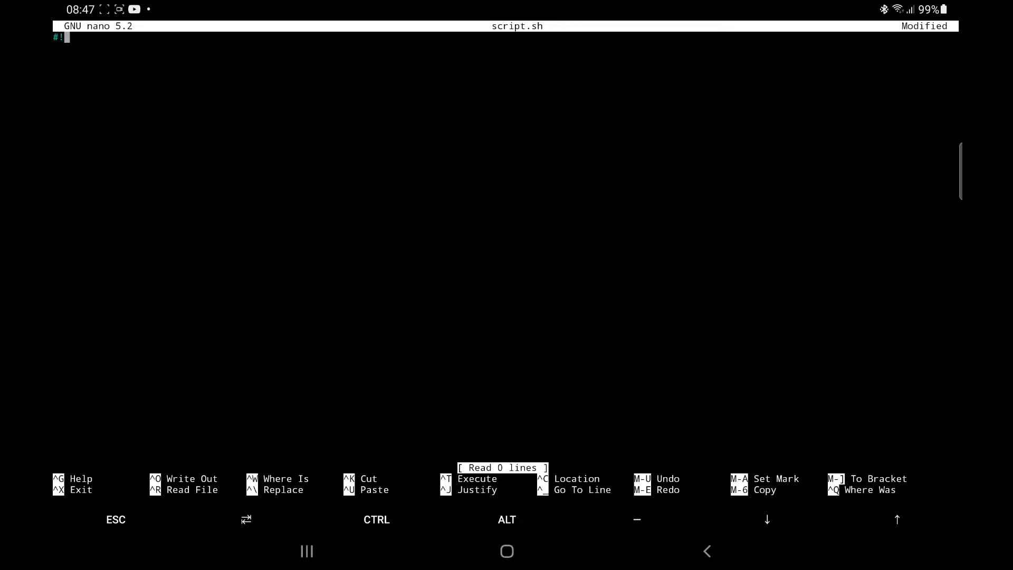
type("/bin")
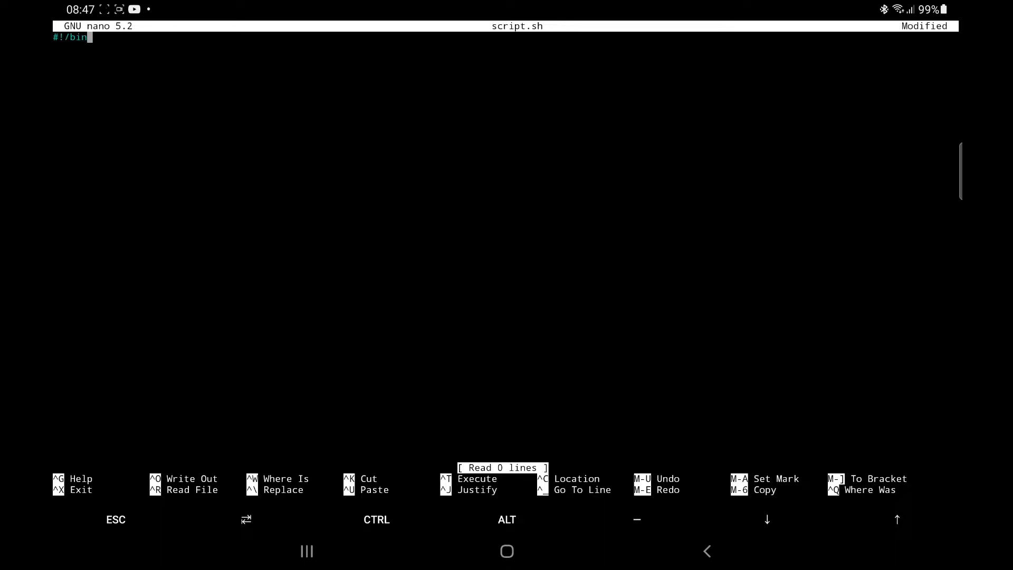
type("sh")
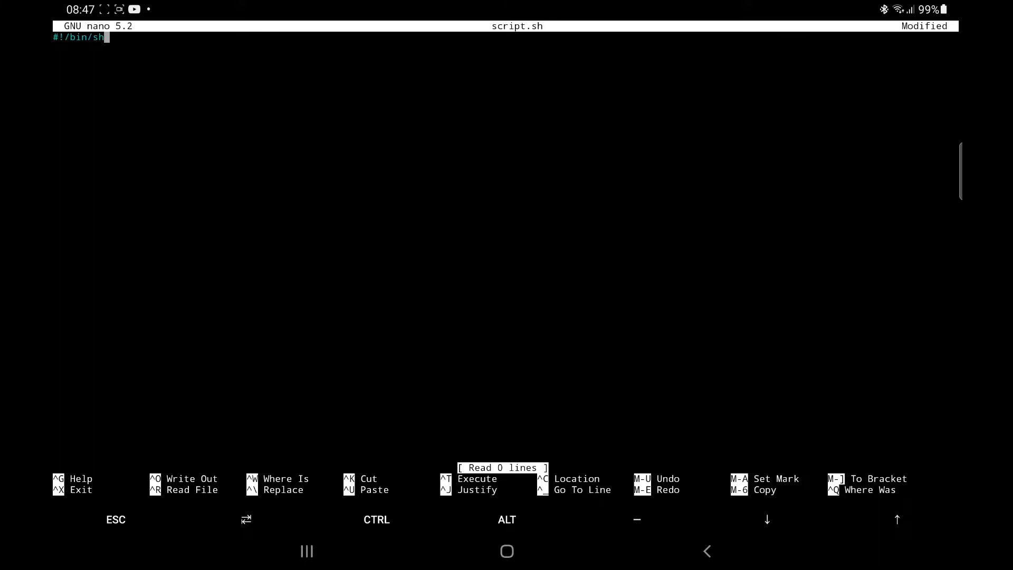
Add an echo line printing "sub to w j pearce" and save the script
type("ec")
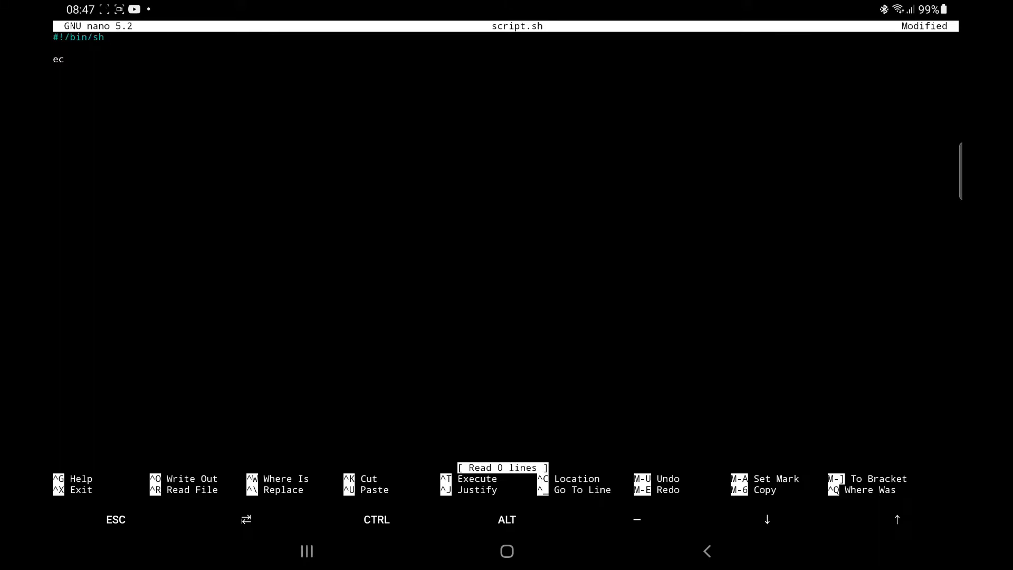
type("ho @@")
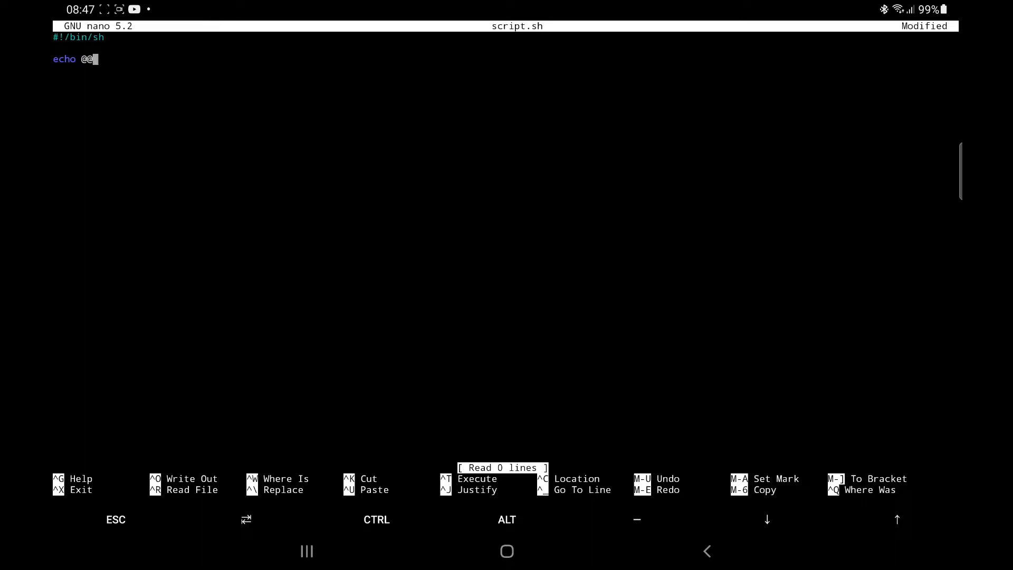
type("\"")
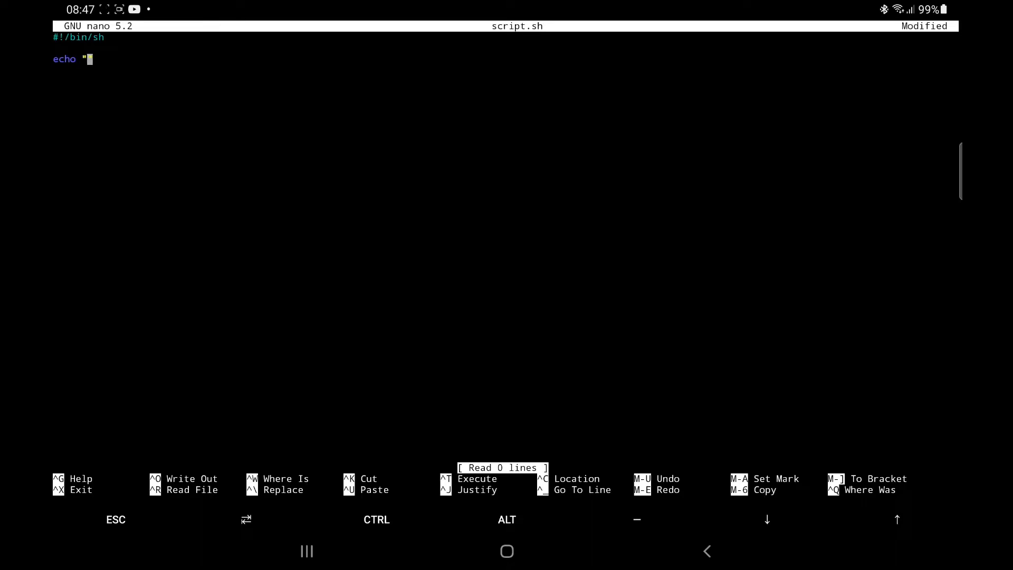
type("sub to w j p")
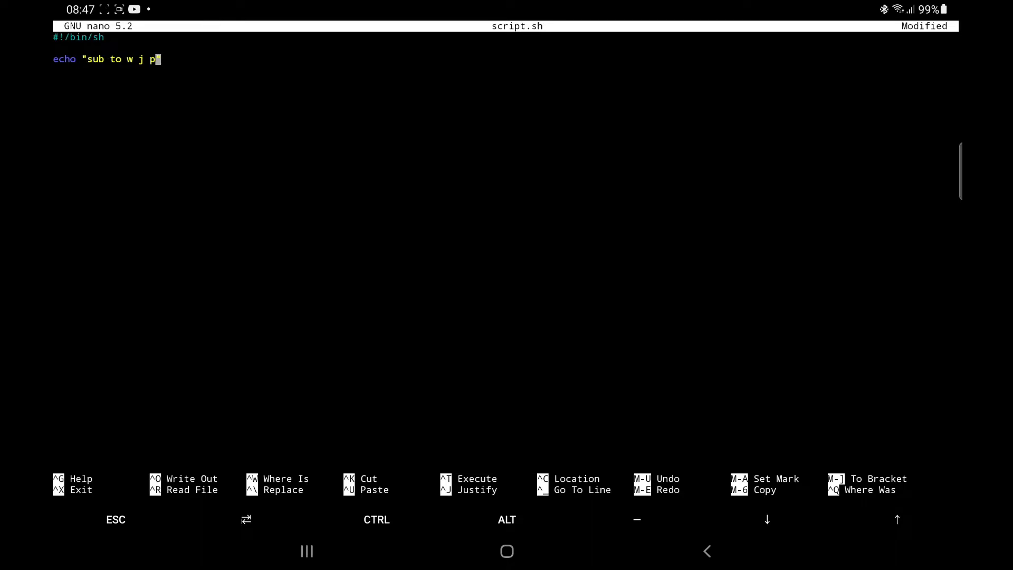
type("earce")
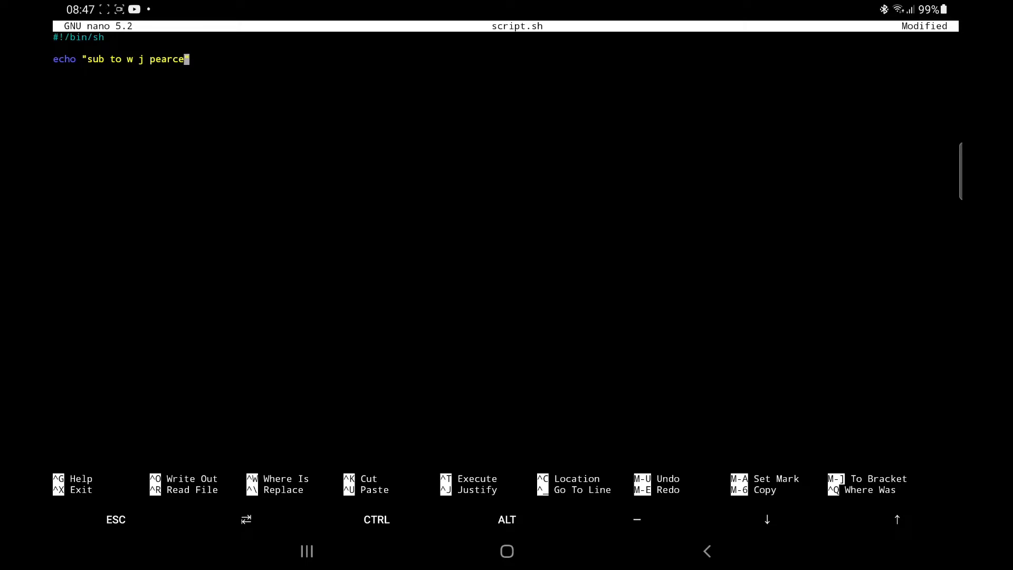
type("\"")
type("cat")
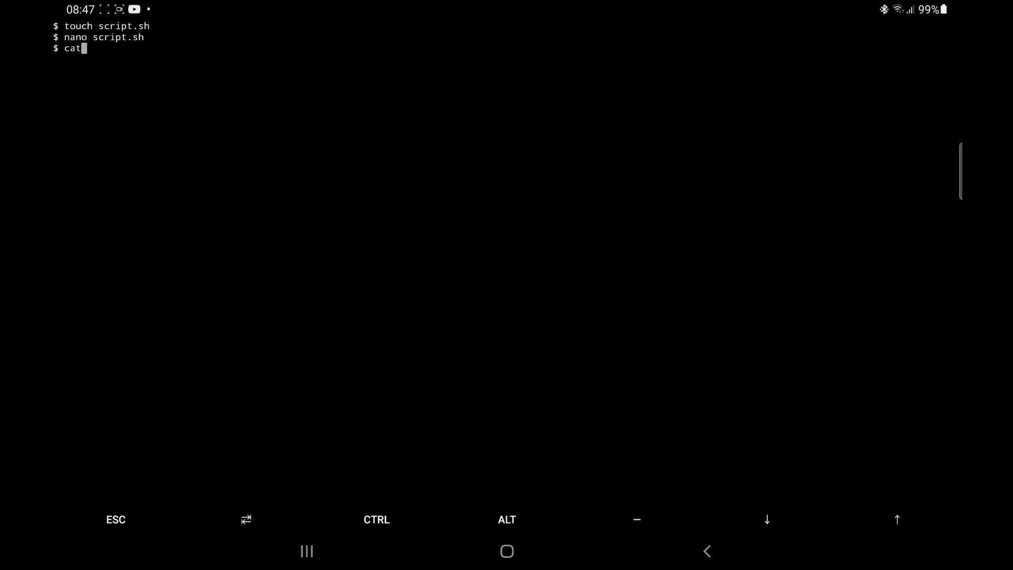
Make script.sh executable with chmod 777 and run it to print the subscribe message
key("Return")
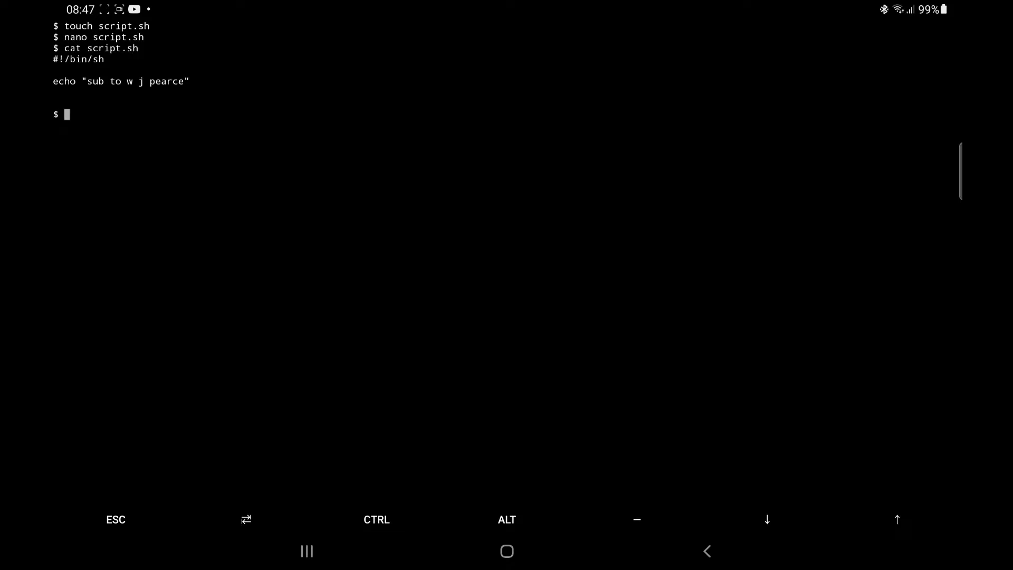
type("chmod")
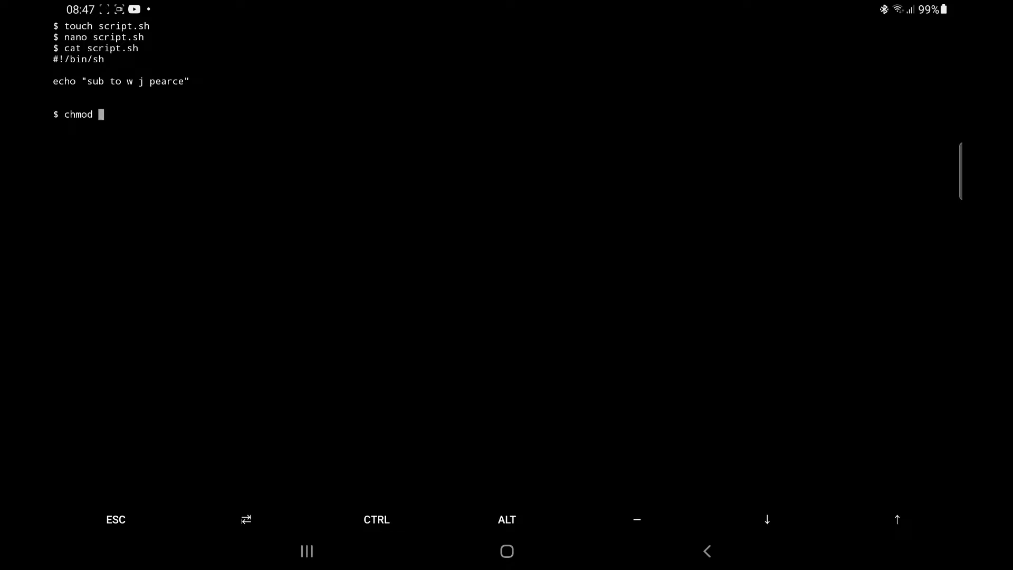
type("777 script.sh")
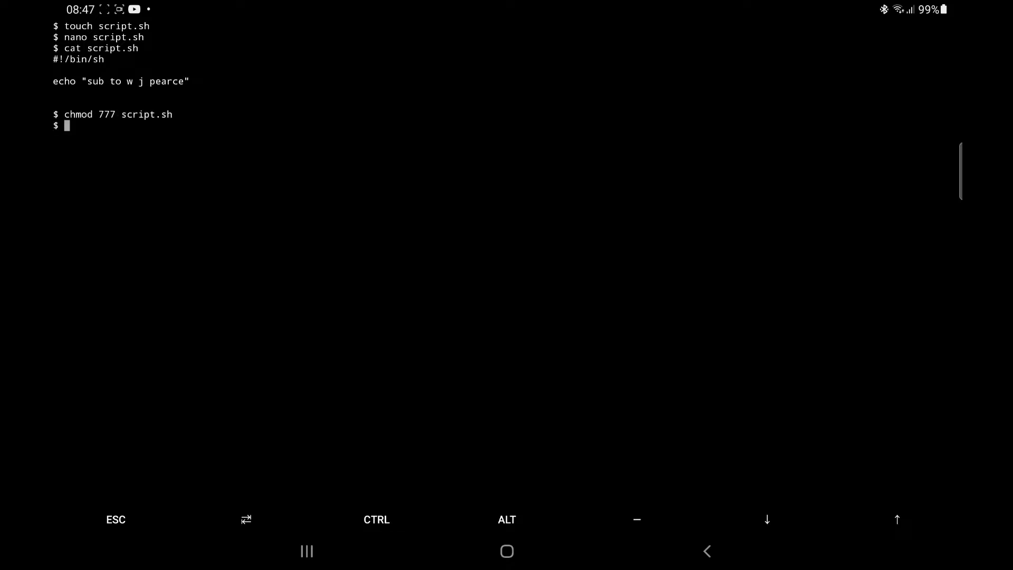
type("./script.sh")
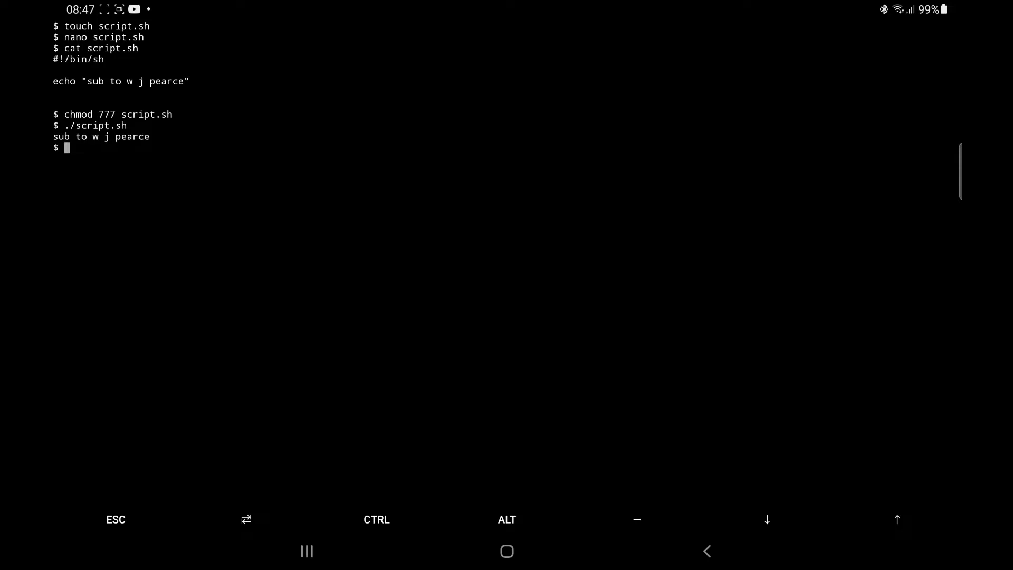
List the directory with ls, then delete script.sh with rm
type("ls")
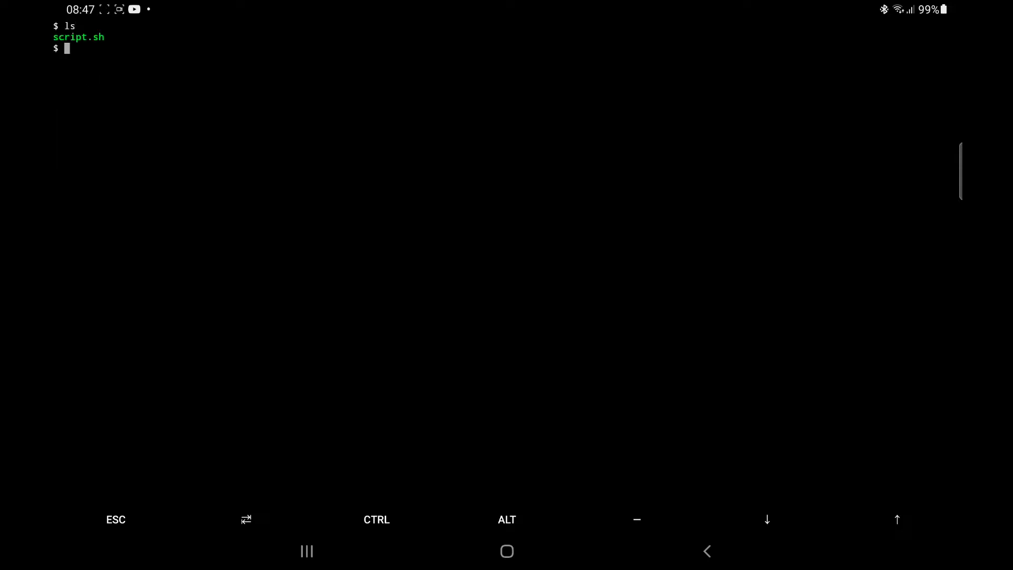
type("rm sc")
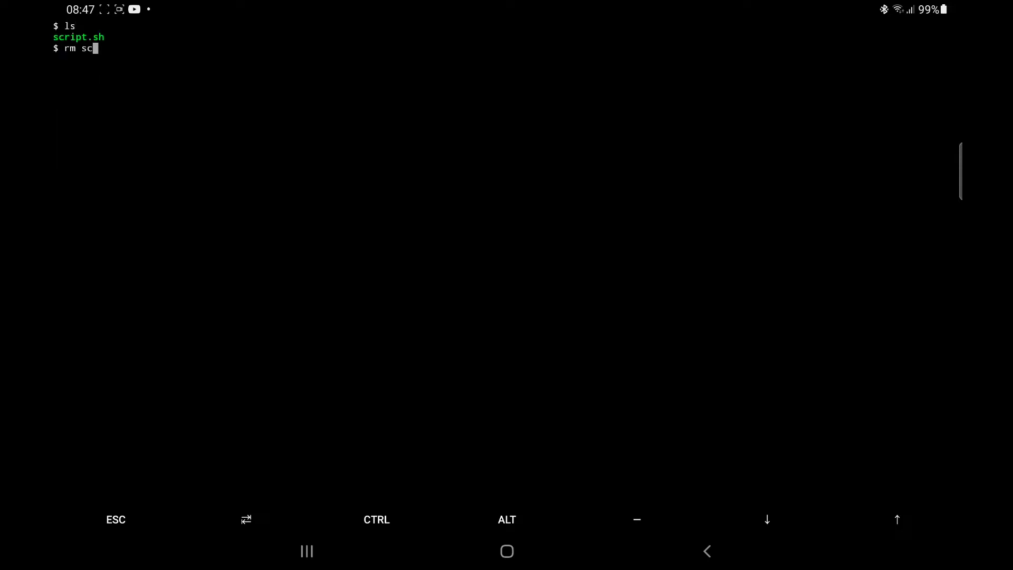
key("Return")
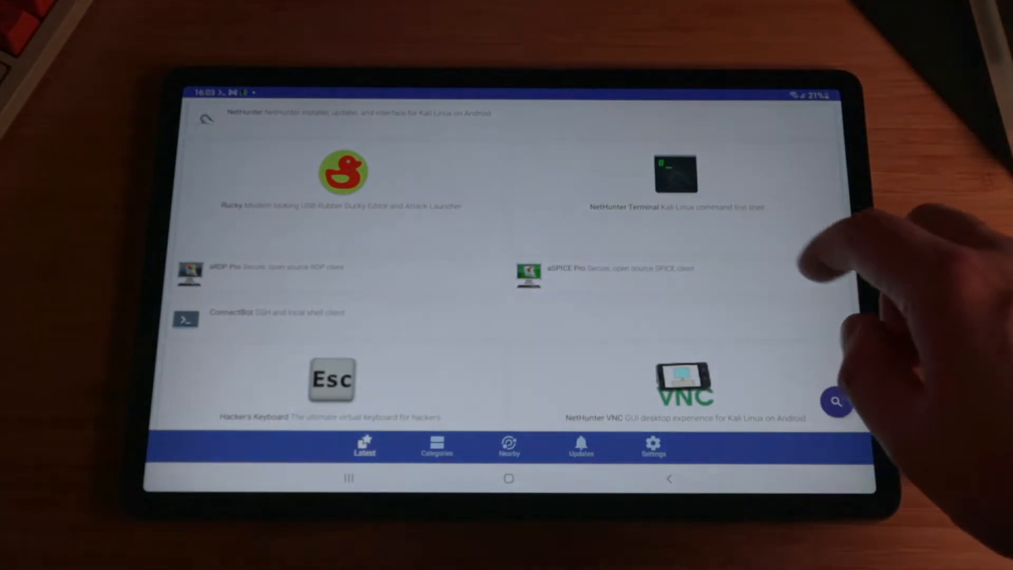
Scroll through the NetHunter Store Latest list past Rucky, Shodan, Hijacker and the Termux add-ons
scroll("up", 3)
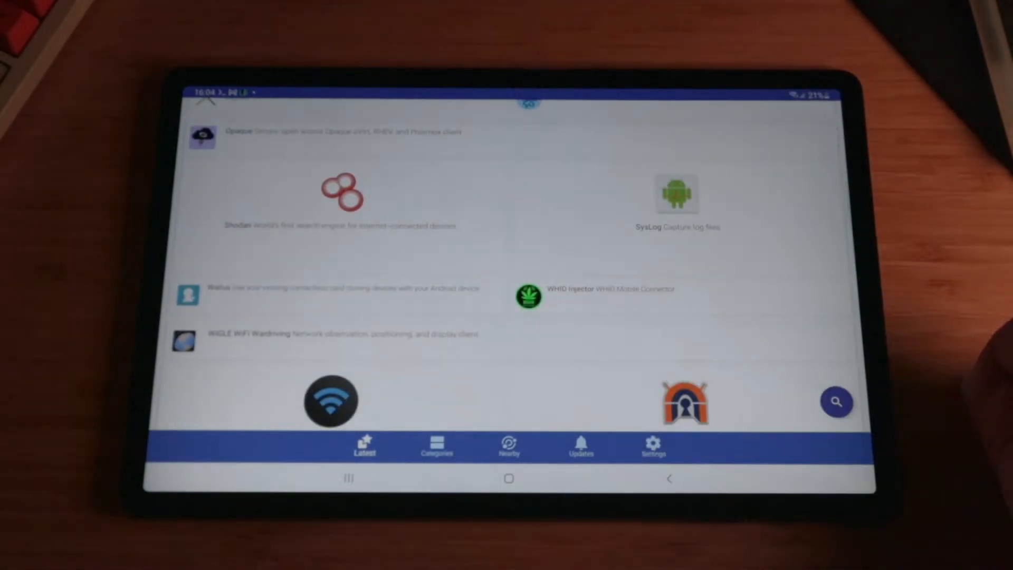
scroll("down", 3)
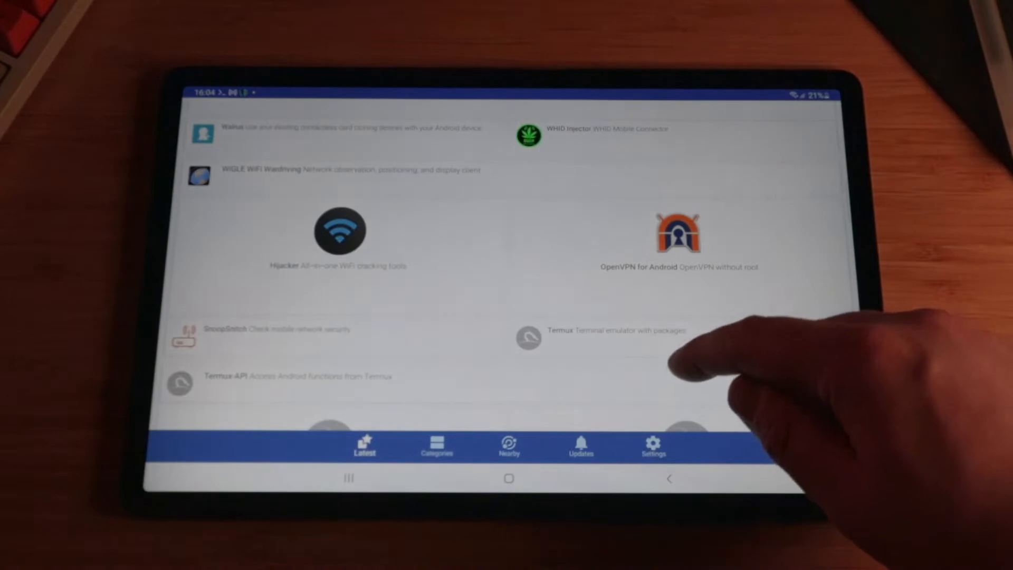
scroll("down", 3)
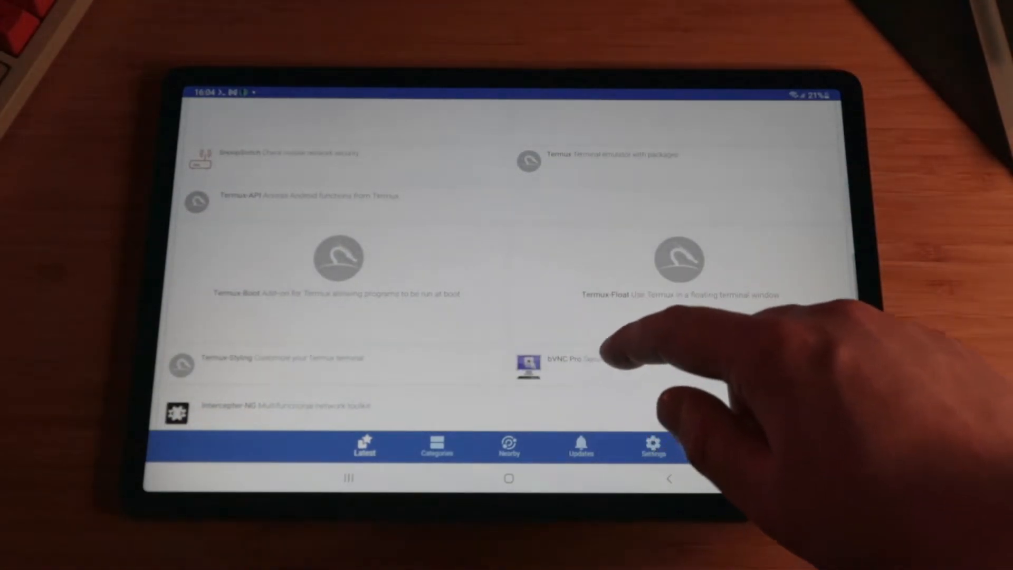
scroll("down", 3)
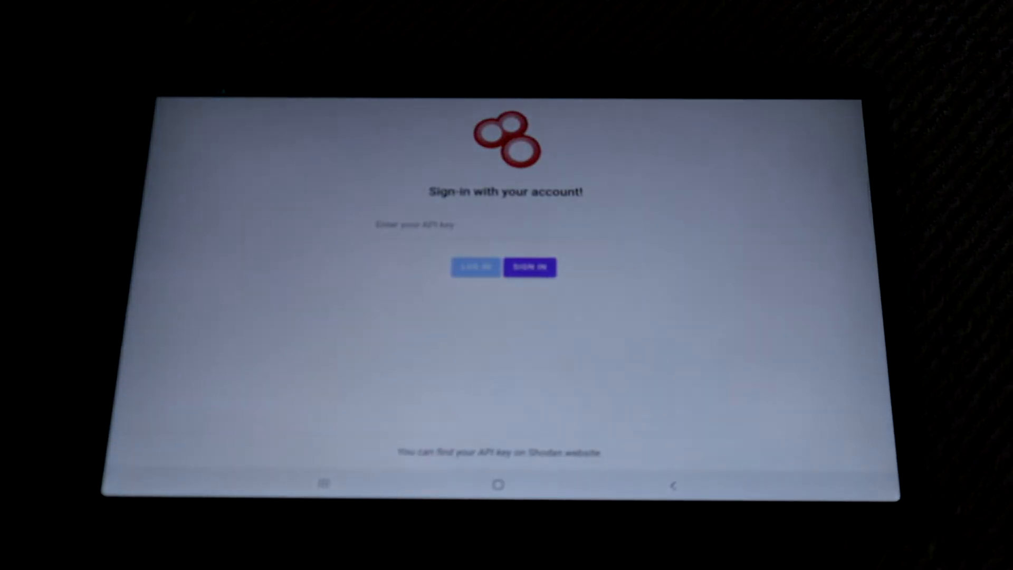
Launch the Shodan Mobile App to its API-key sign-in screen
left_click(324, 484)
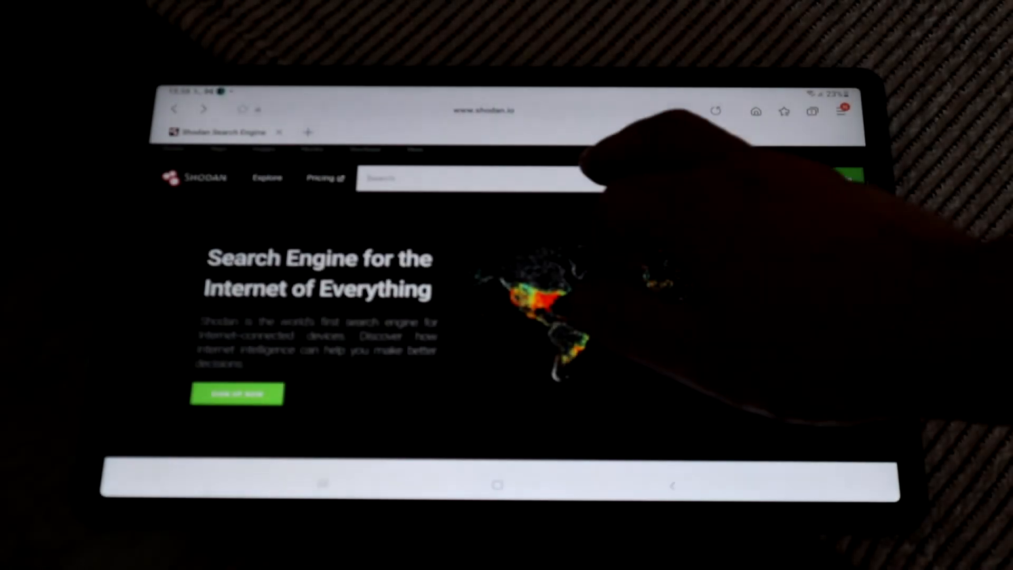
left_click(482, 177)
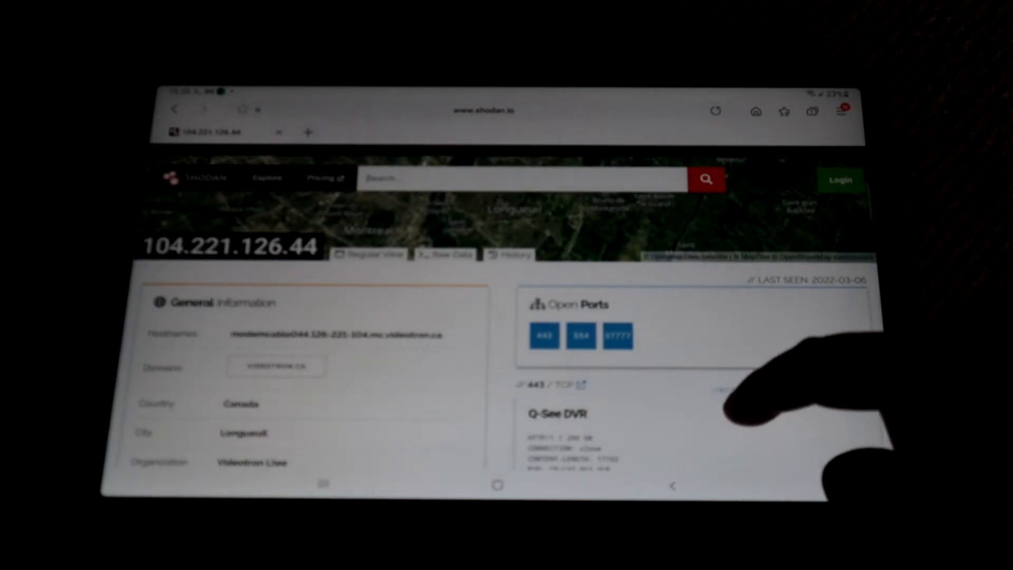
scroll("down", 3)
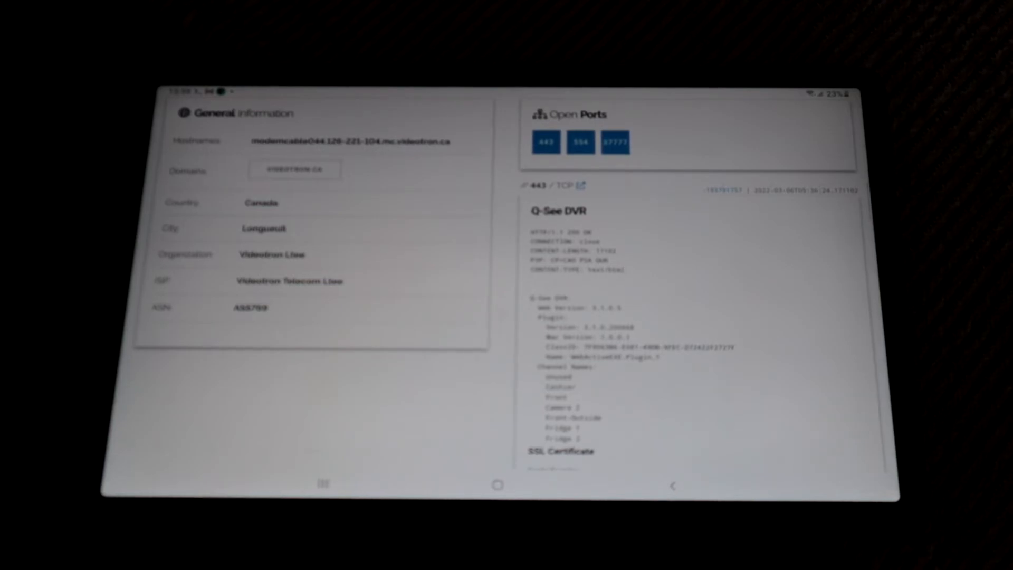
scroll("down", 3)
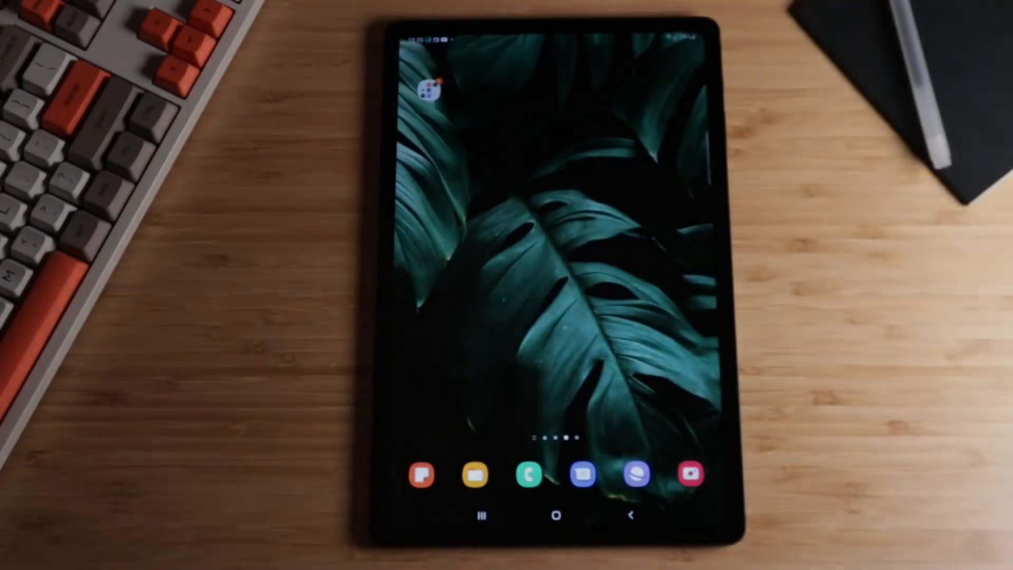
Launch Ethical Hacking University from the hacking apps folder
left_click(429, 87)
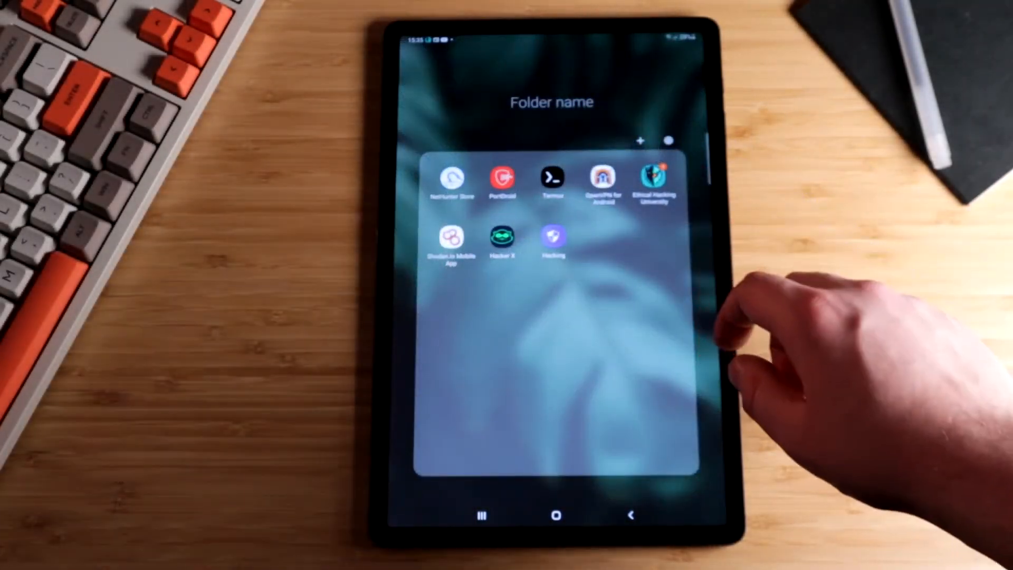
left_click(655, 179)
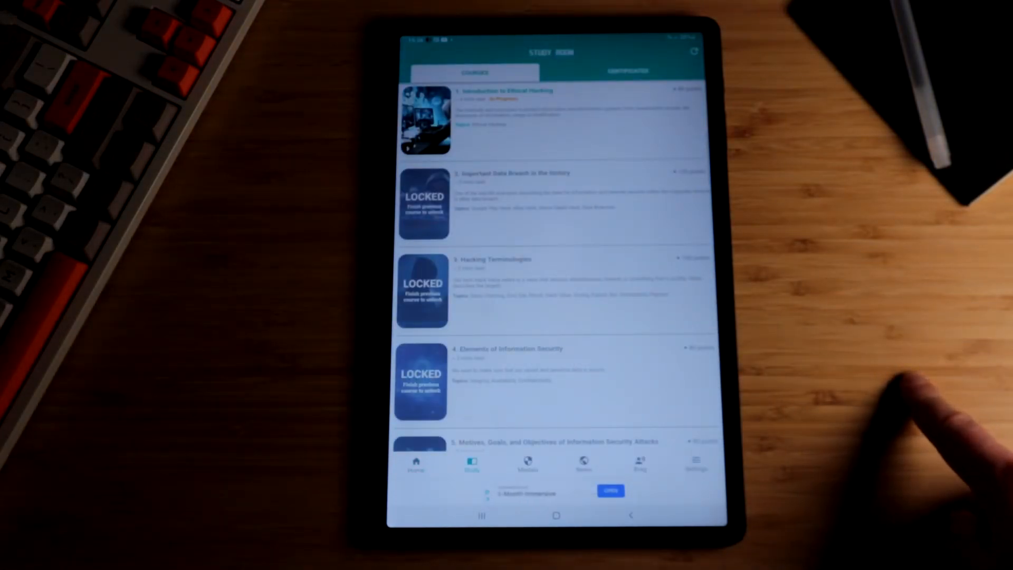
Browse the News and Home tabs, then return to the Study course list showing locked later courses
left_click(626, 71)
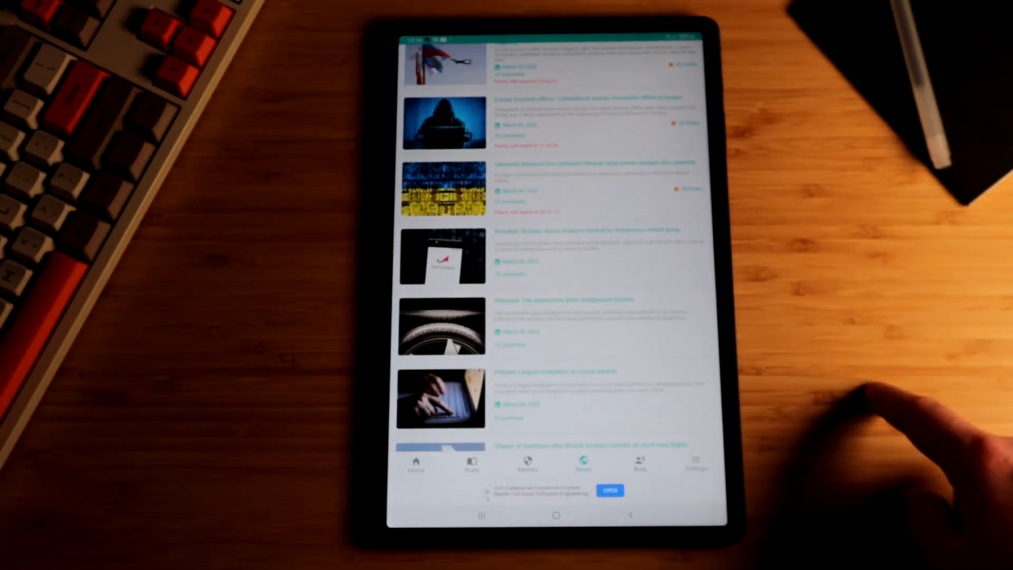
left_click(417, 465)
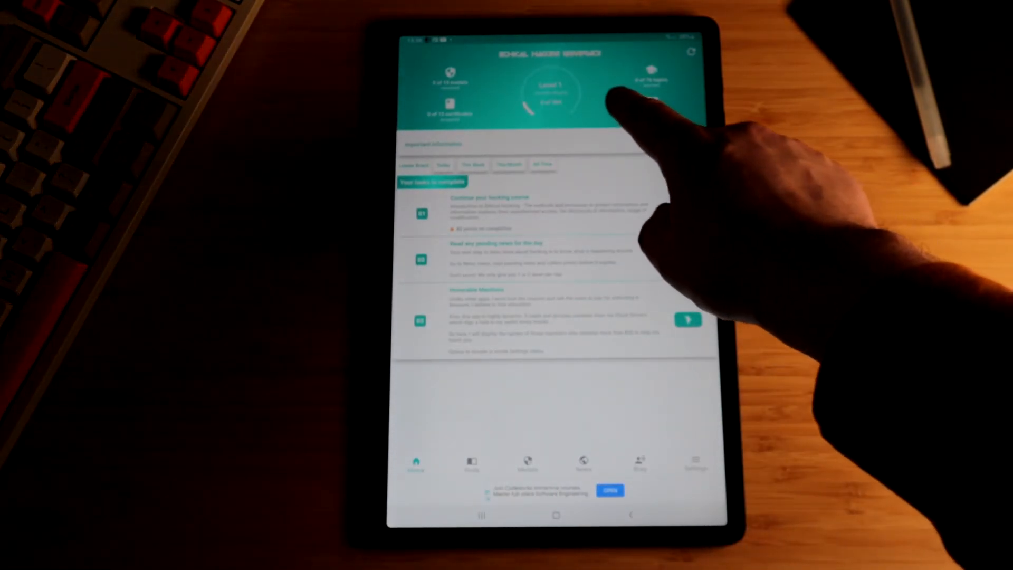
left_click(471, 462)
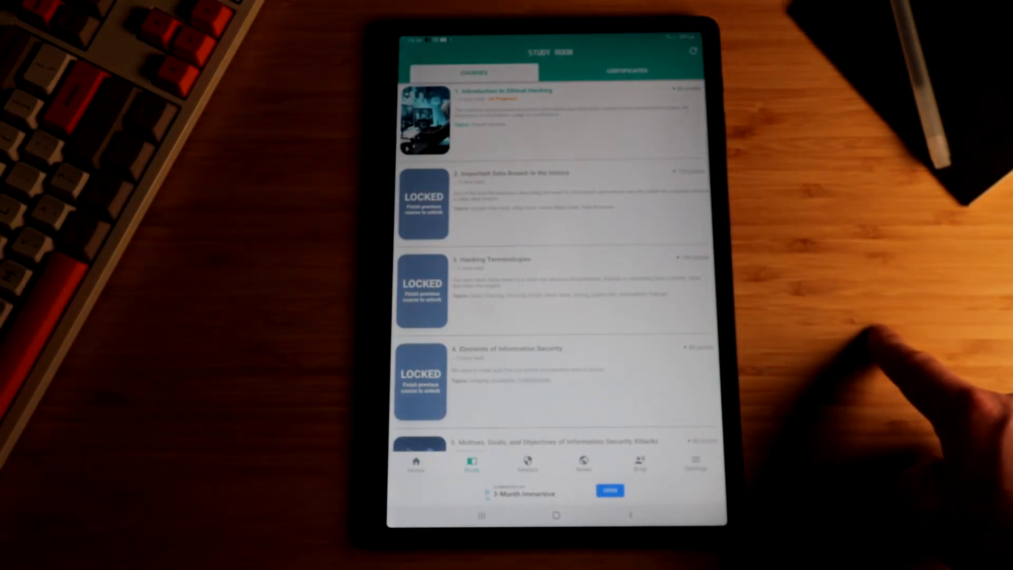